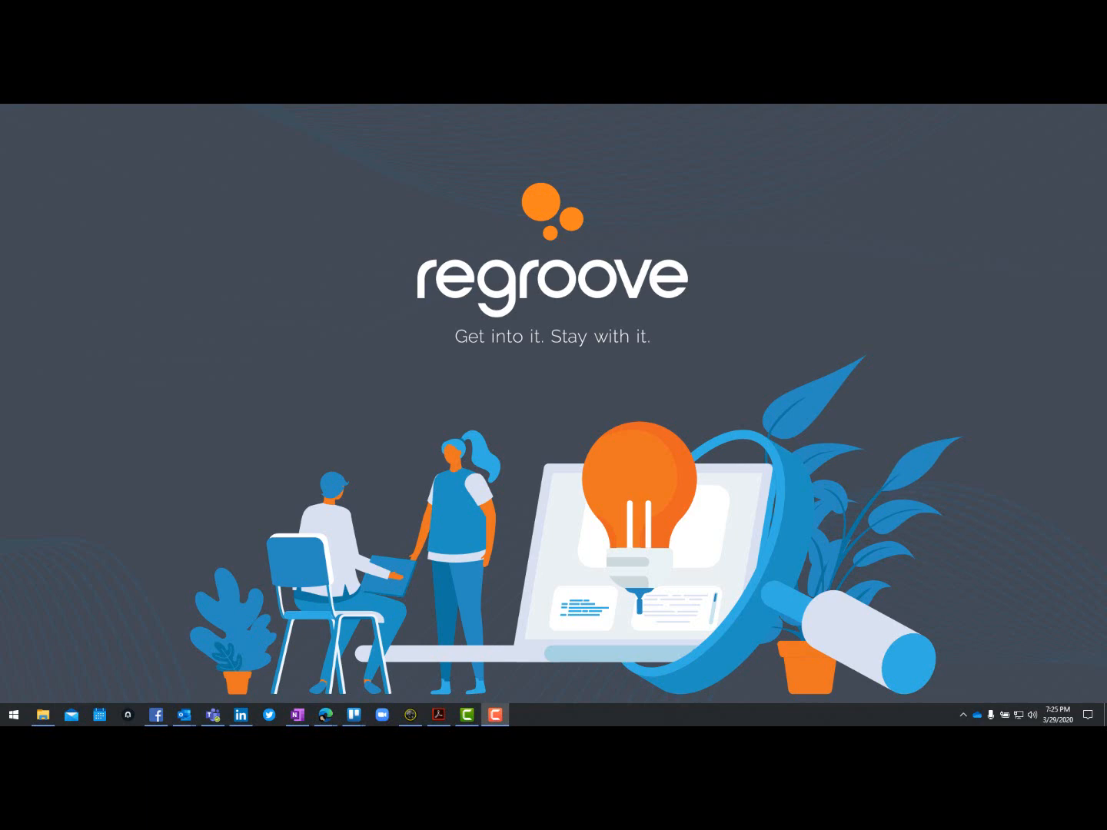
mouse_move(311, 596)
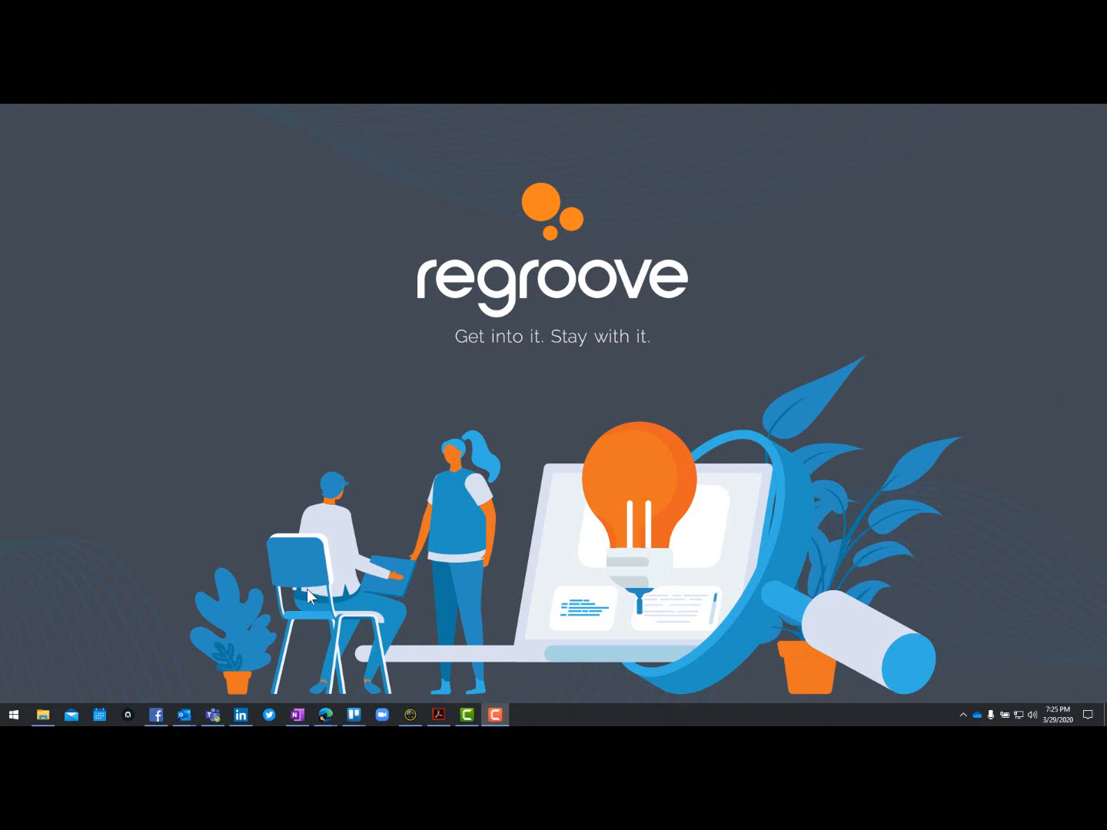
mouse_move(326, 715)
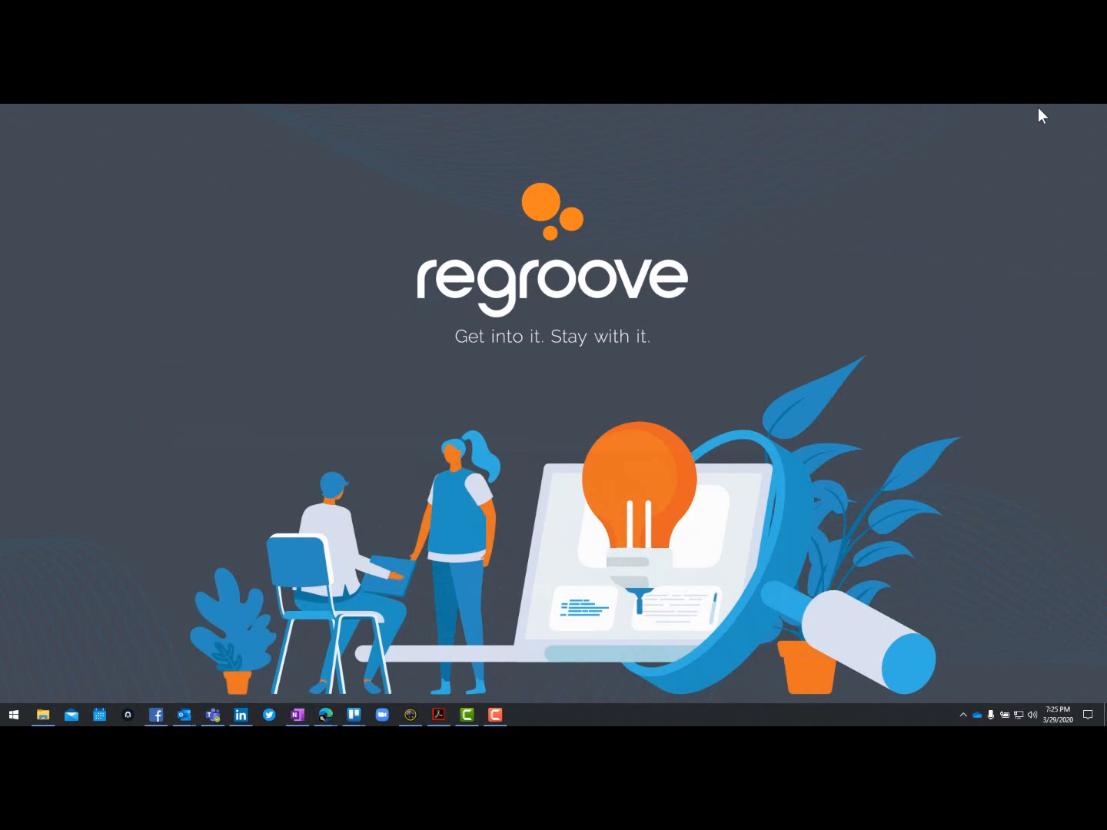
mouse_move(407, 556)
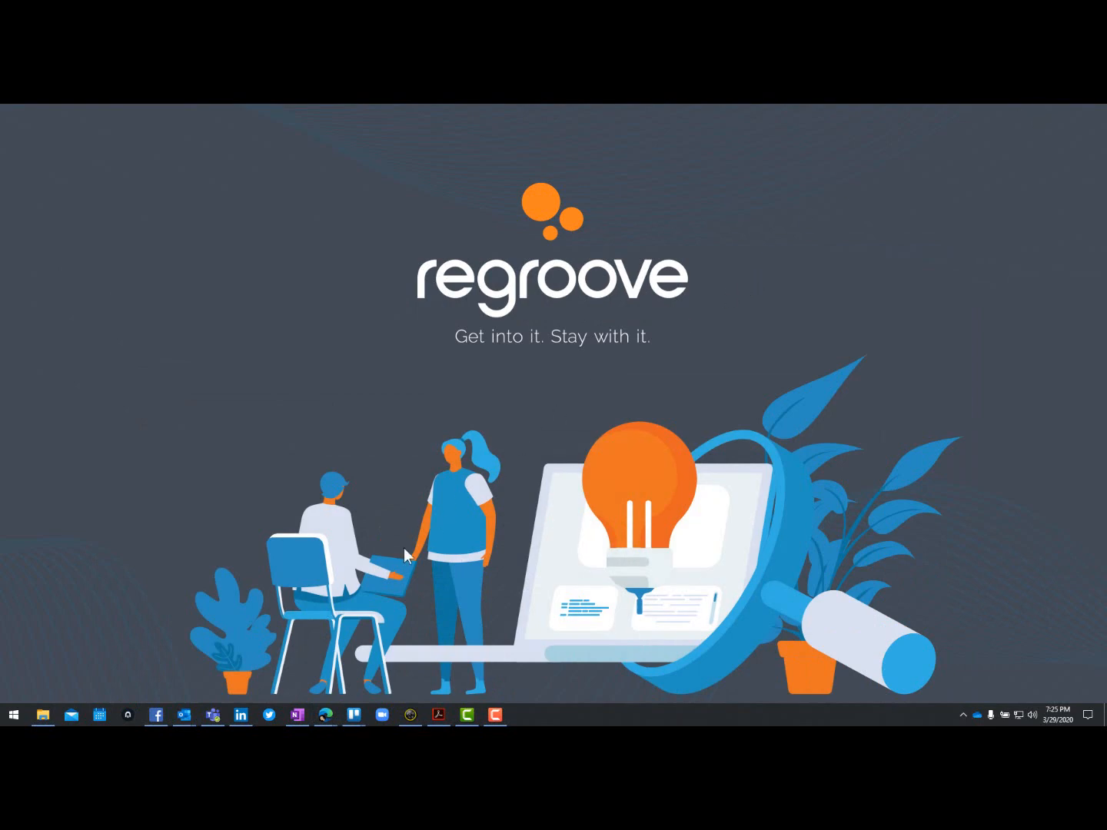
- Show the Teams pre-join setup screen beside Snap Camera's Favorites lens gallery
click(212, 716)
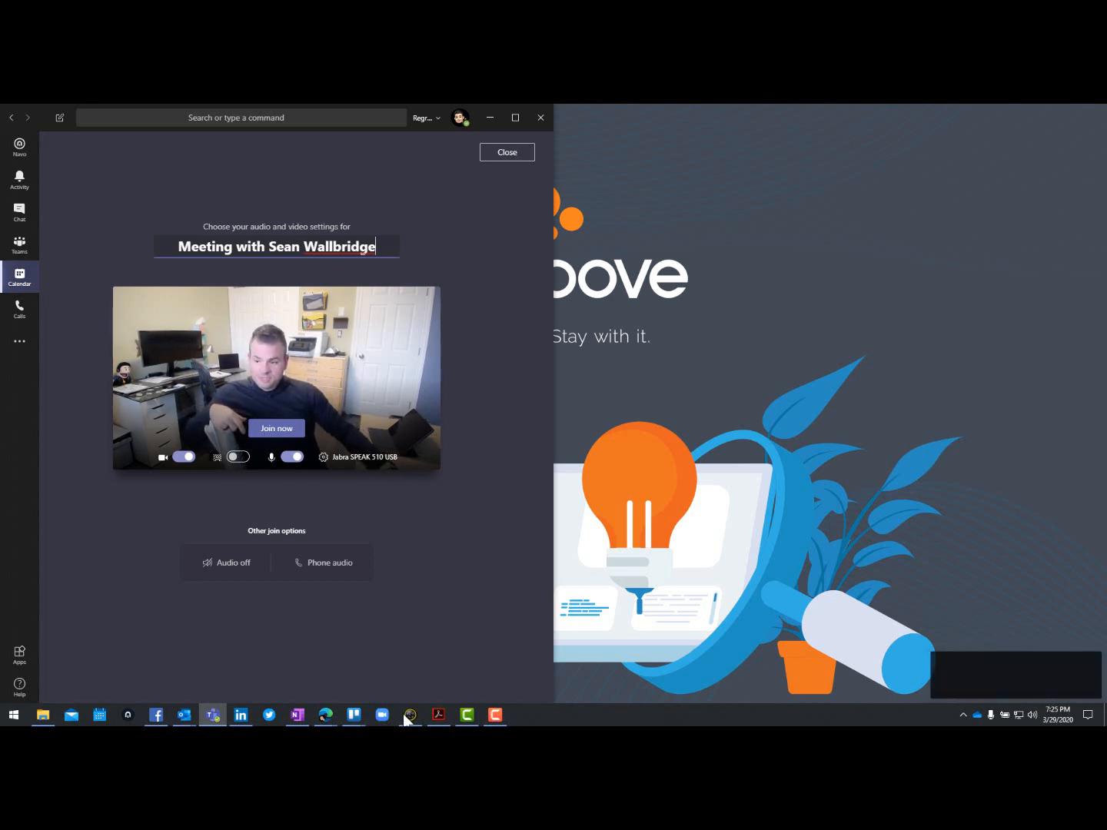
click(410, 715)
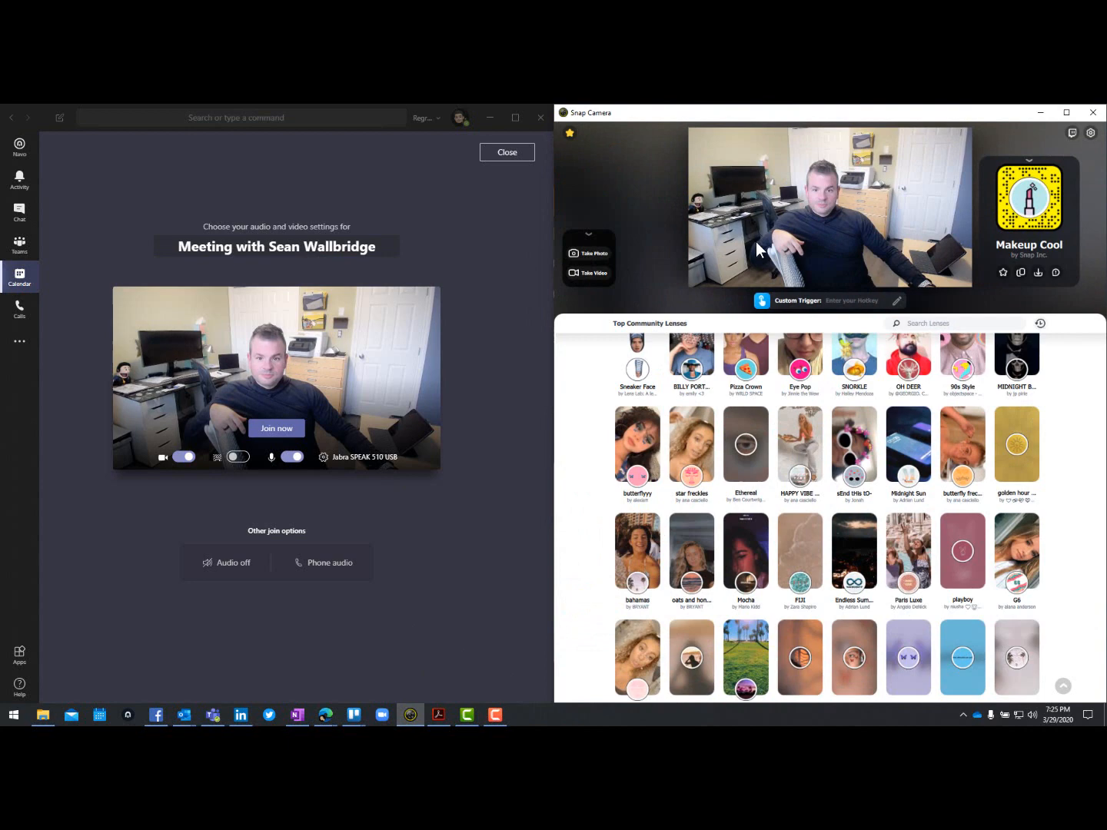
mouse_move(569, 142)
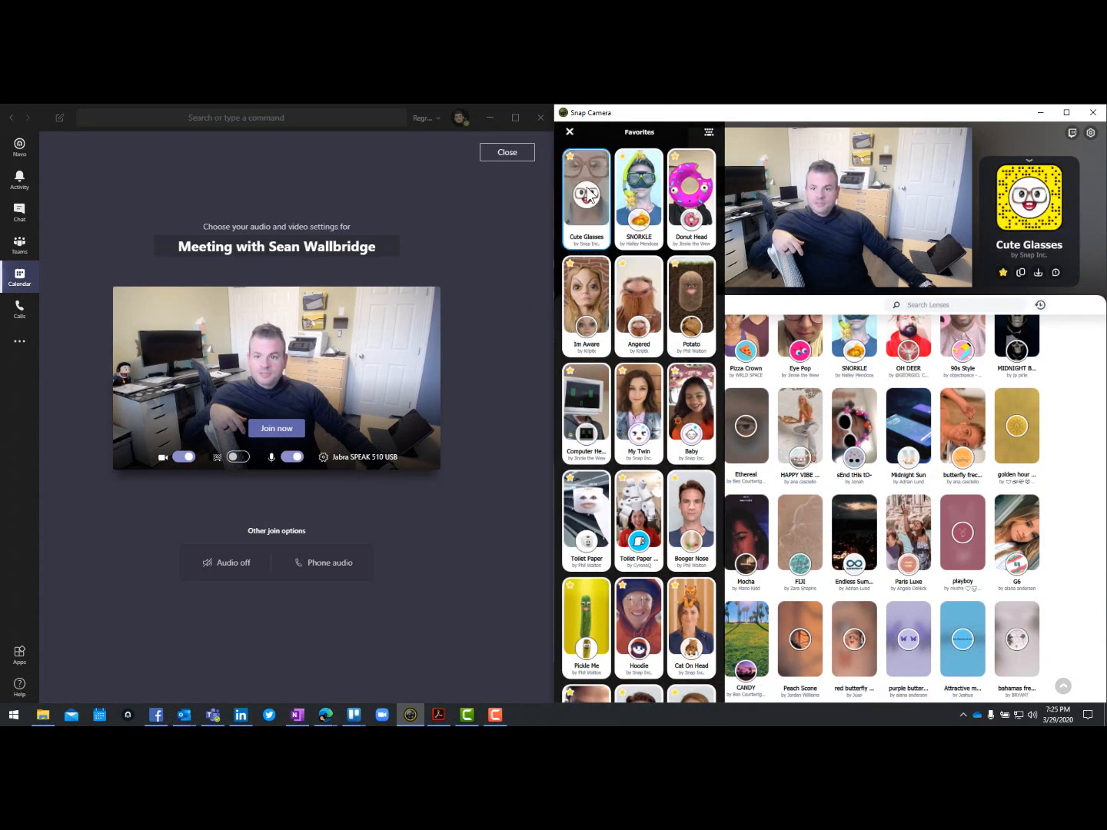
- Cycle through Cute Glasses, SNORKLE, Donut Head, Potato, Im Aware, Computer Head and My Twin lenses
click(586, 190)
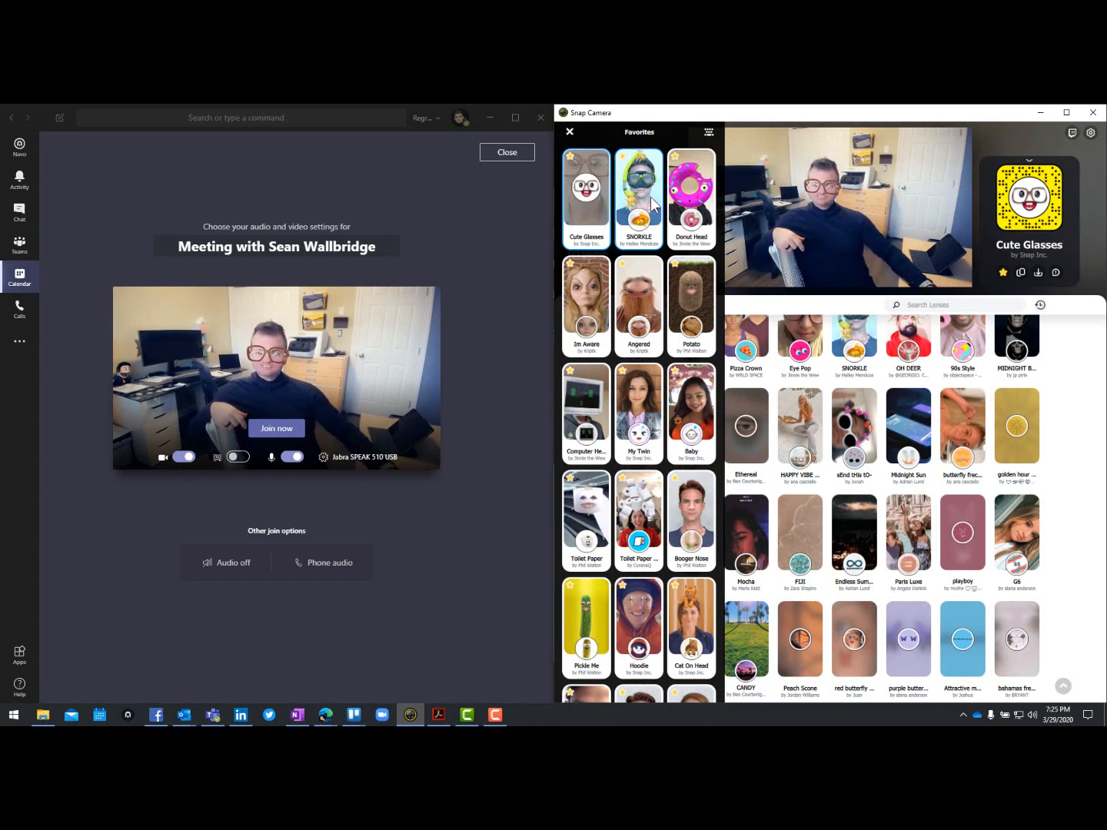
click(638, 189)
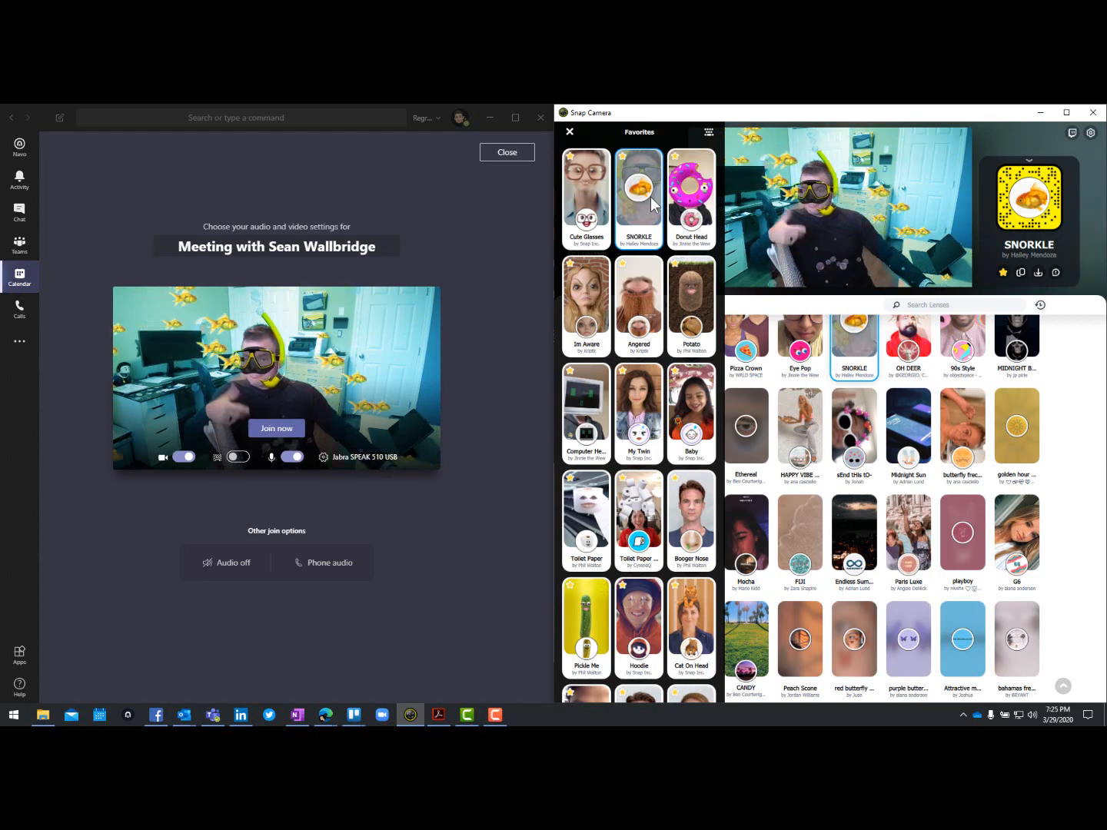
click(691, 189)
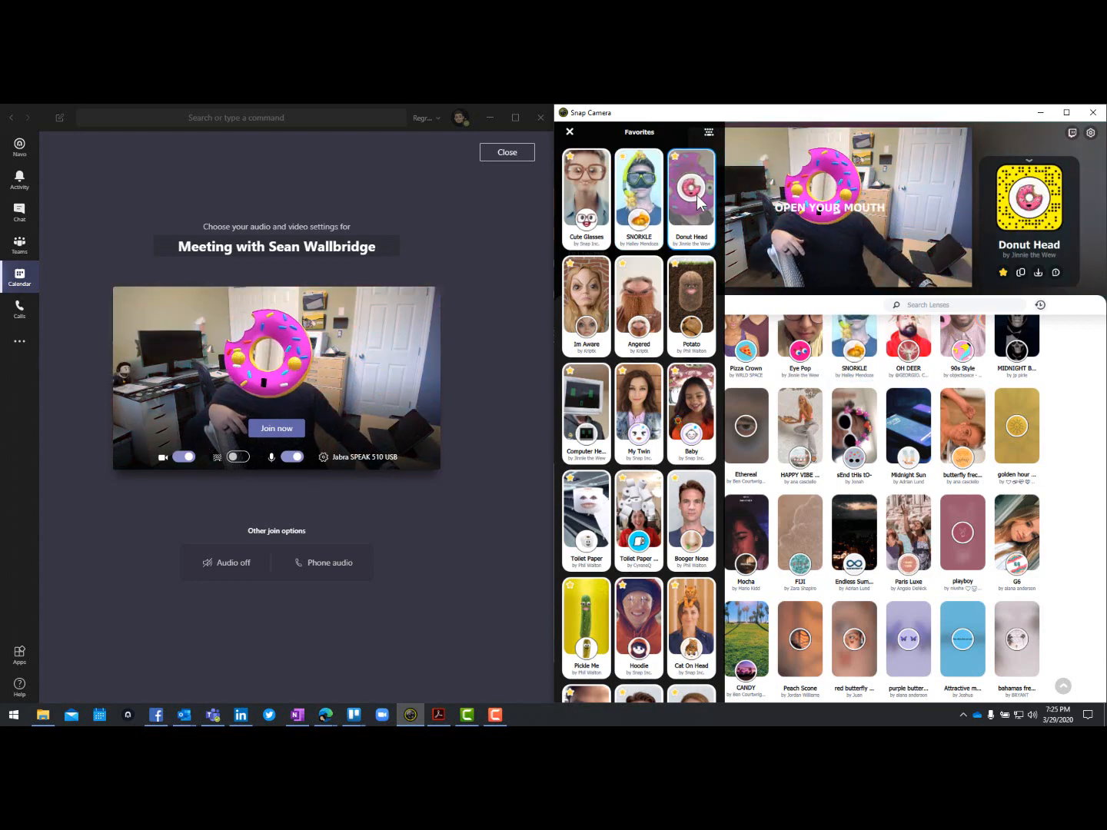
click(690, 300)
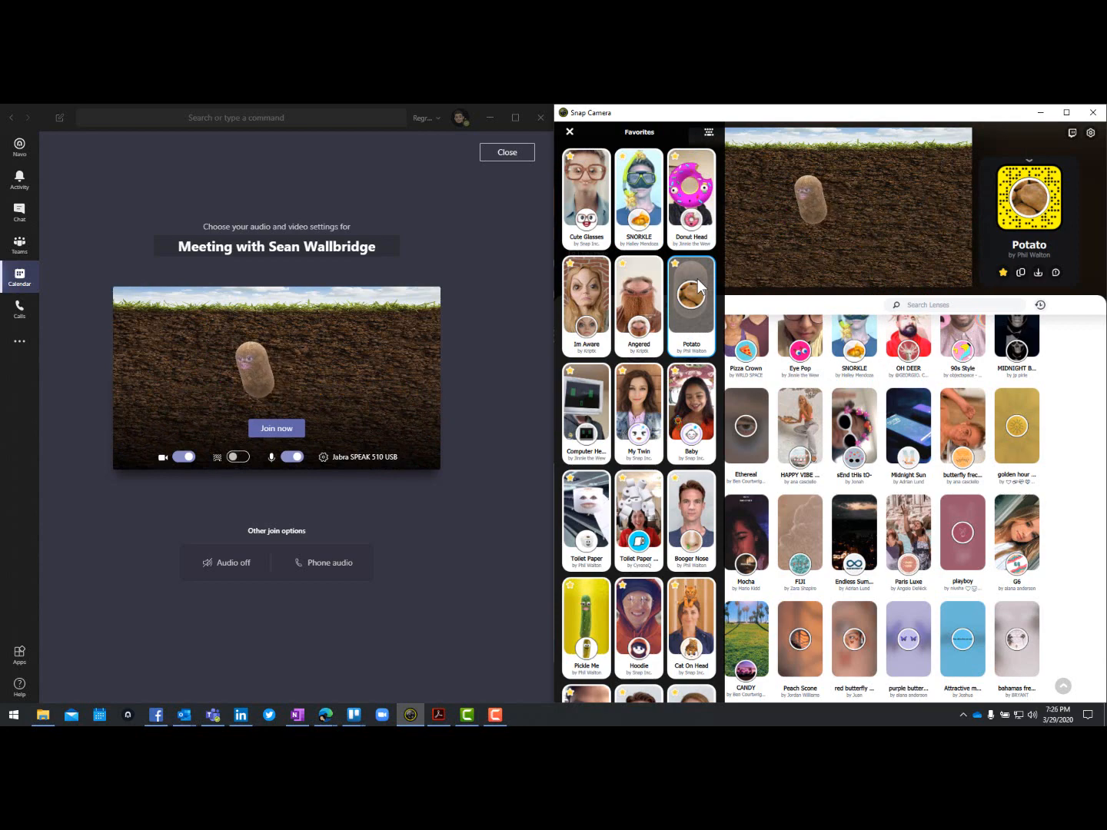
click(586, 299)
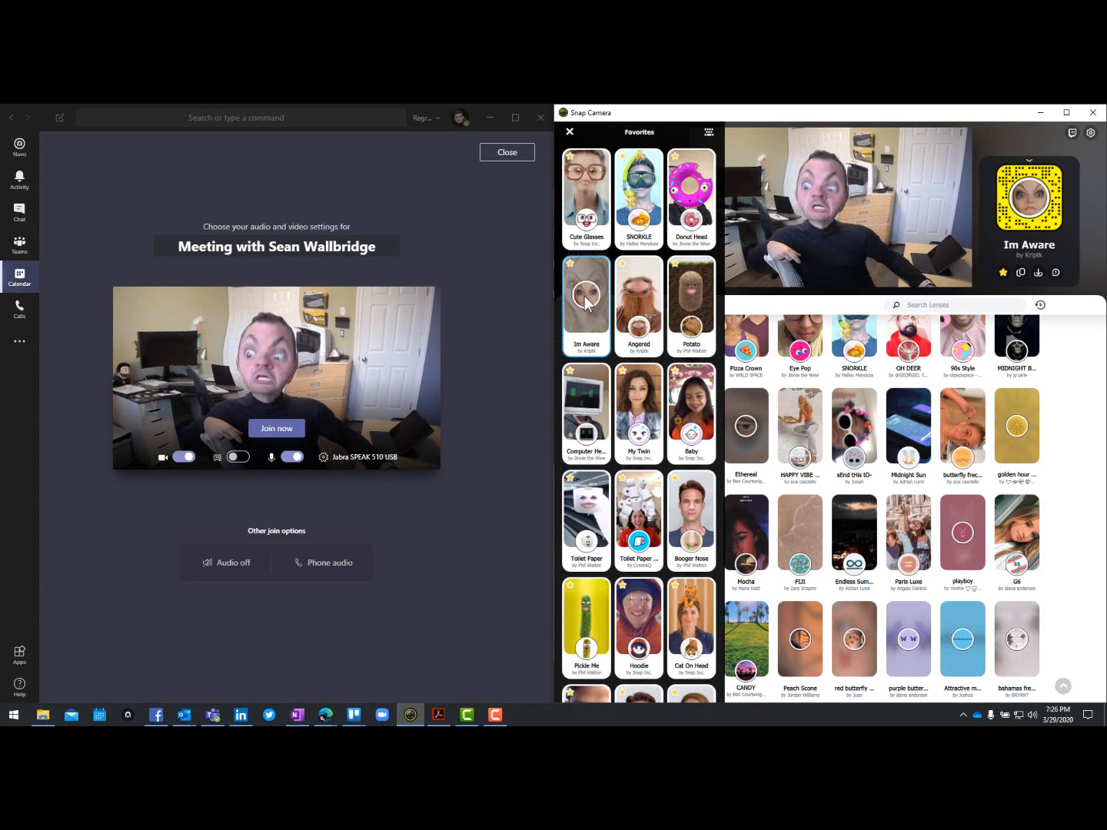
click(585, 403)
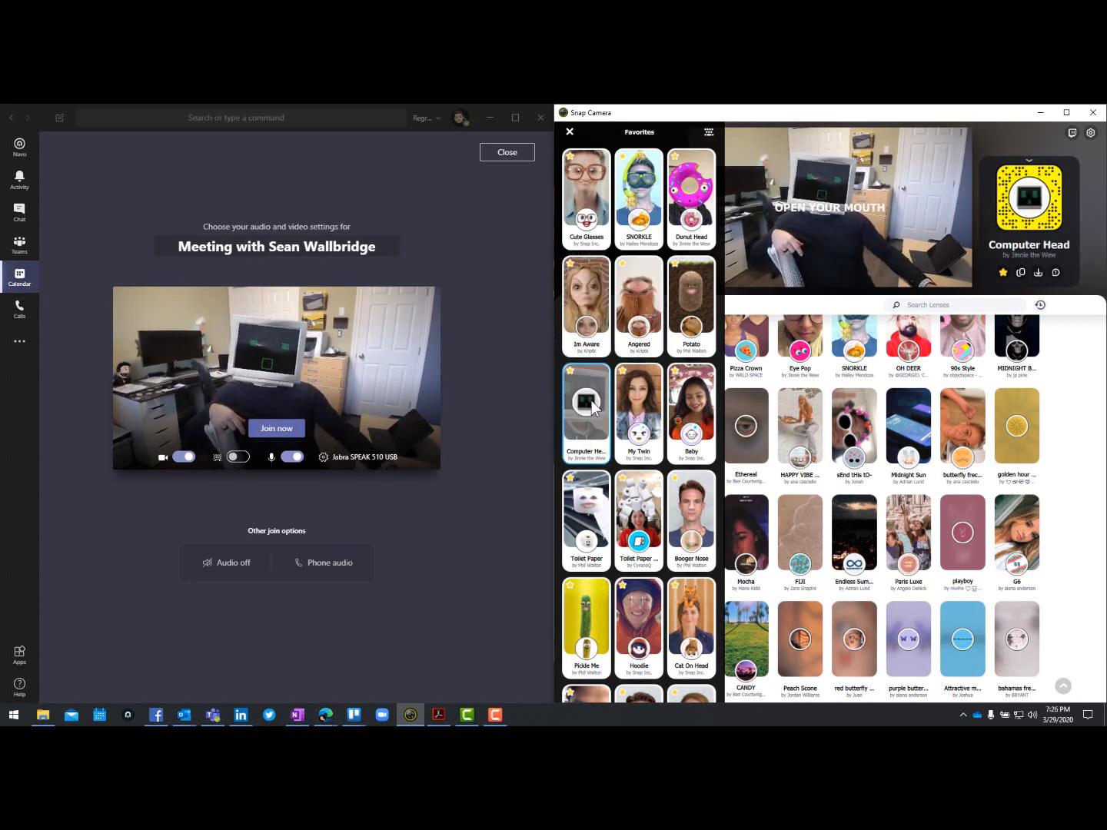
click(638, 411)
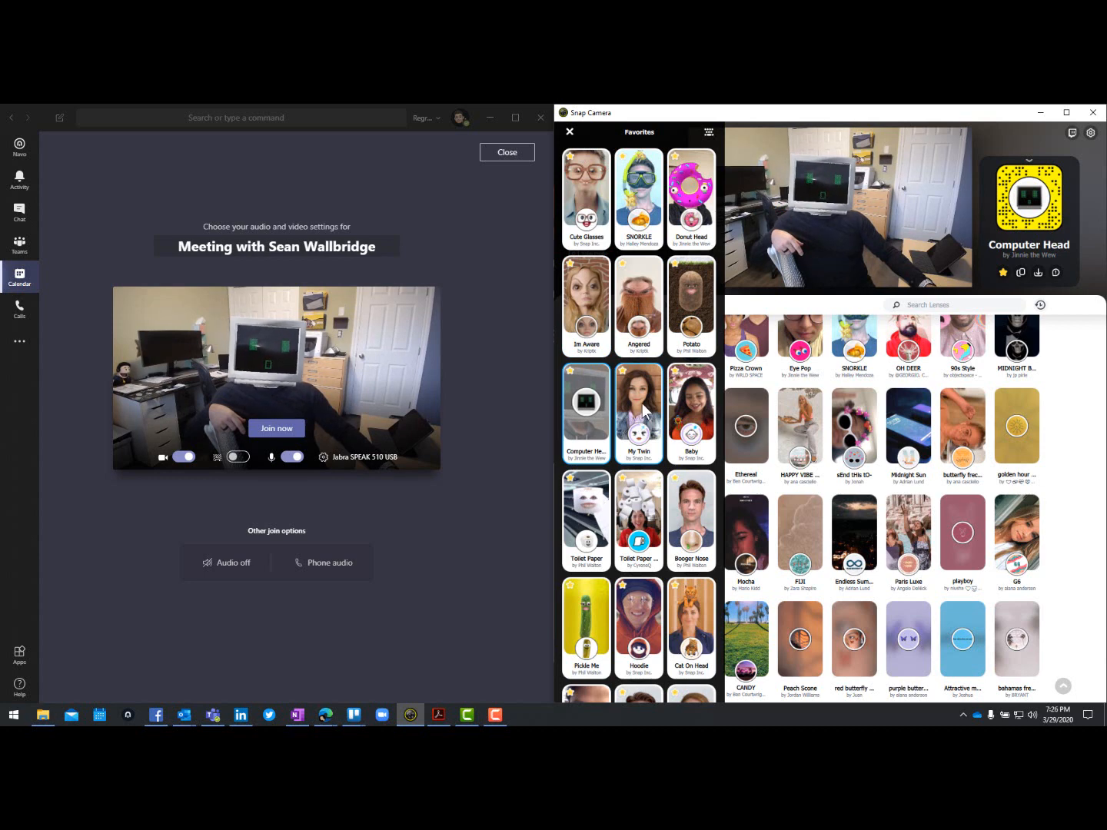
click(638, 407)
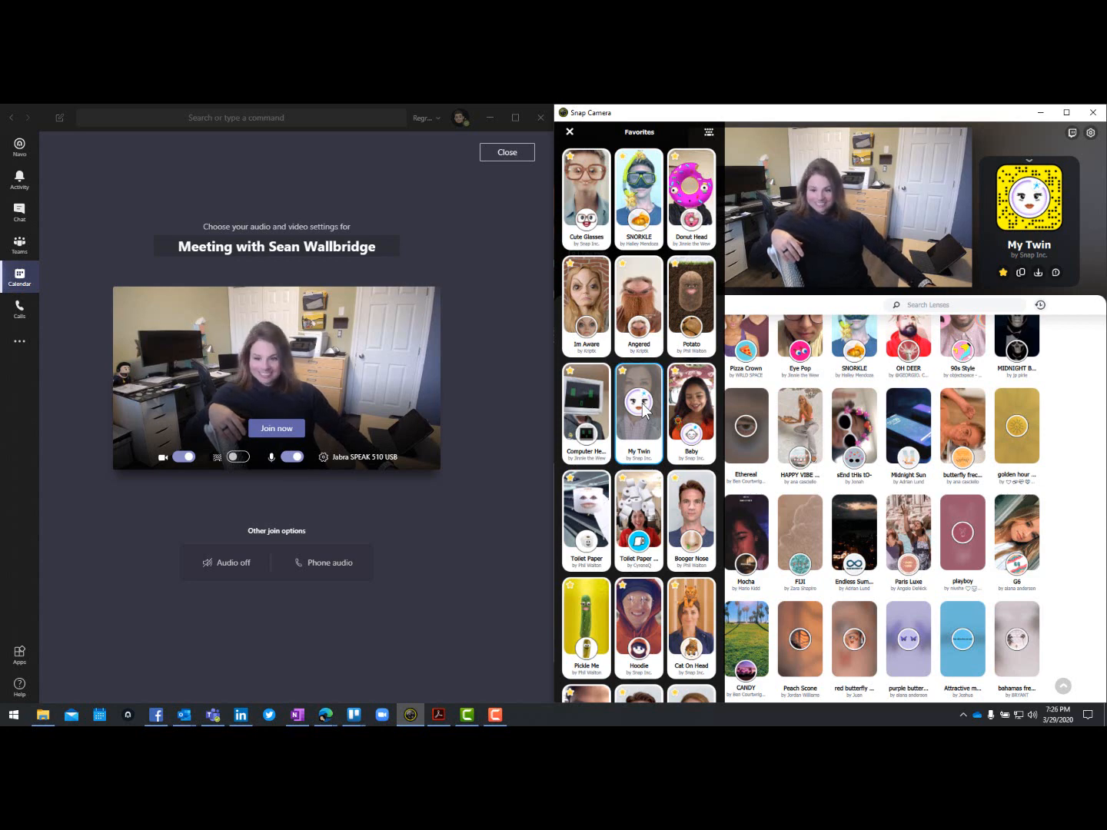
- Apply the Baby lens, then finish on the Toilet Paper lens
click(690, 413)
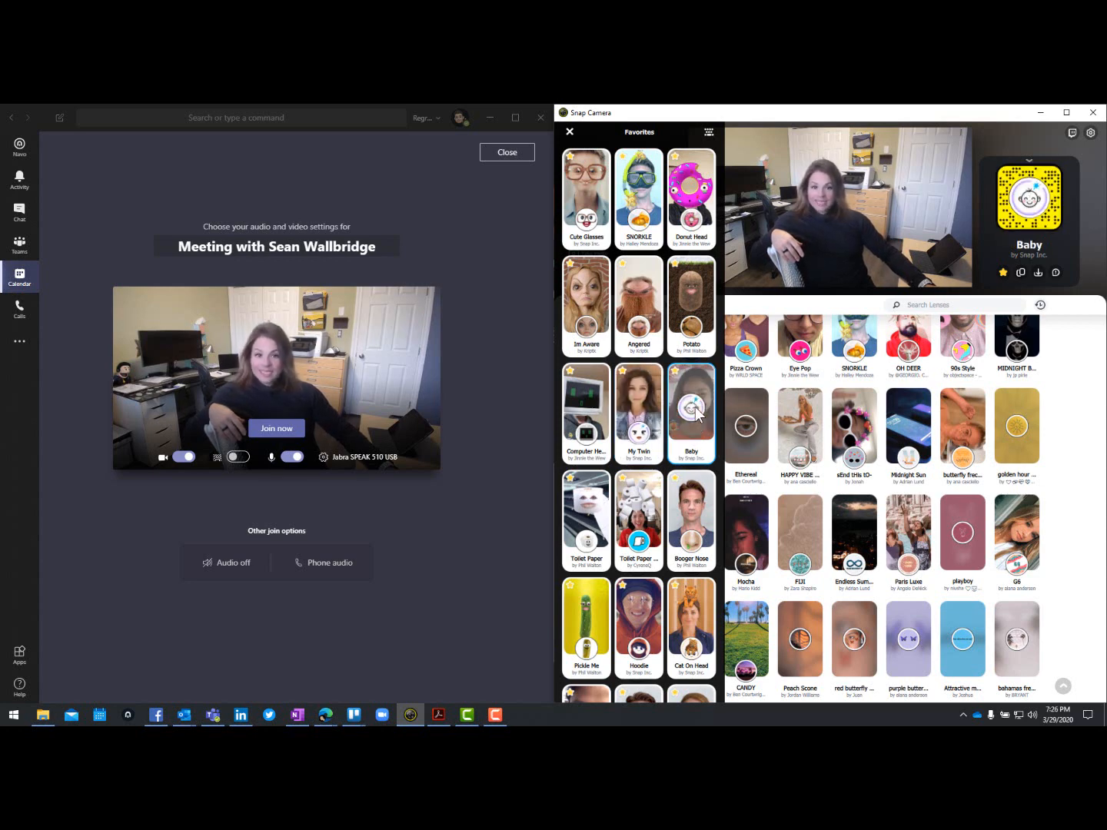
click(690, 403)
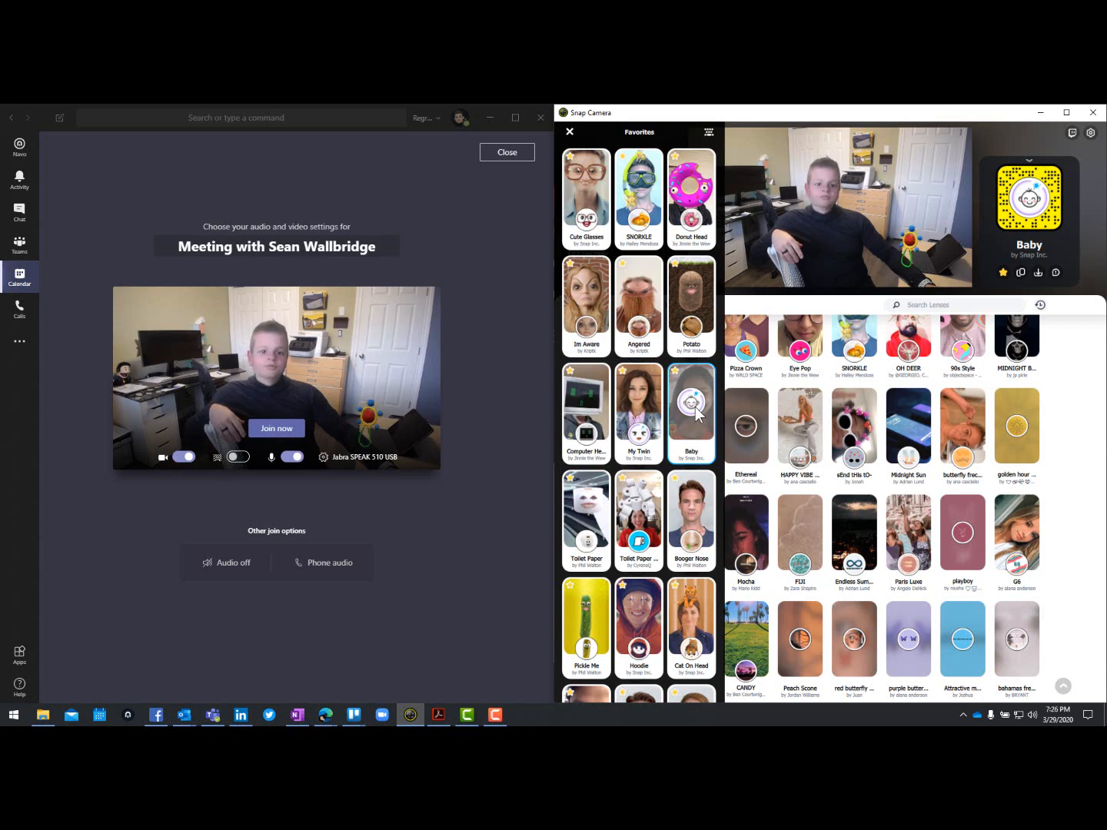
mouse_move(587, 510)
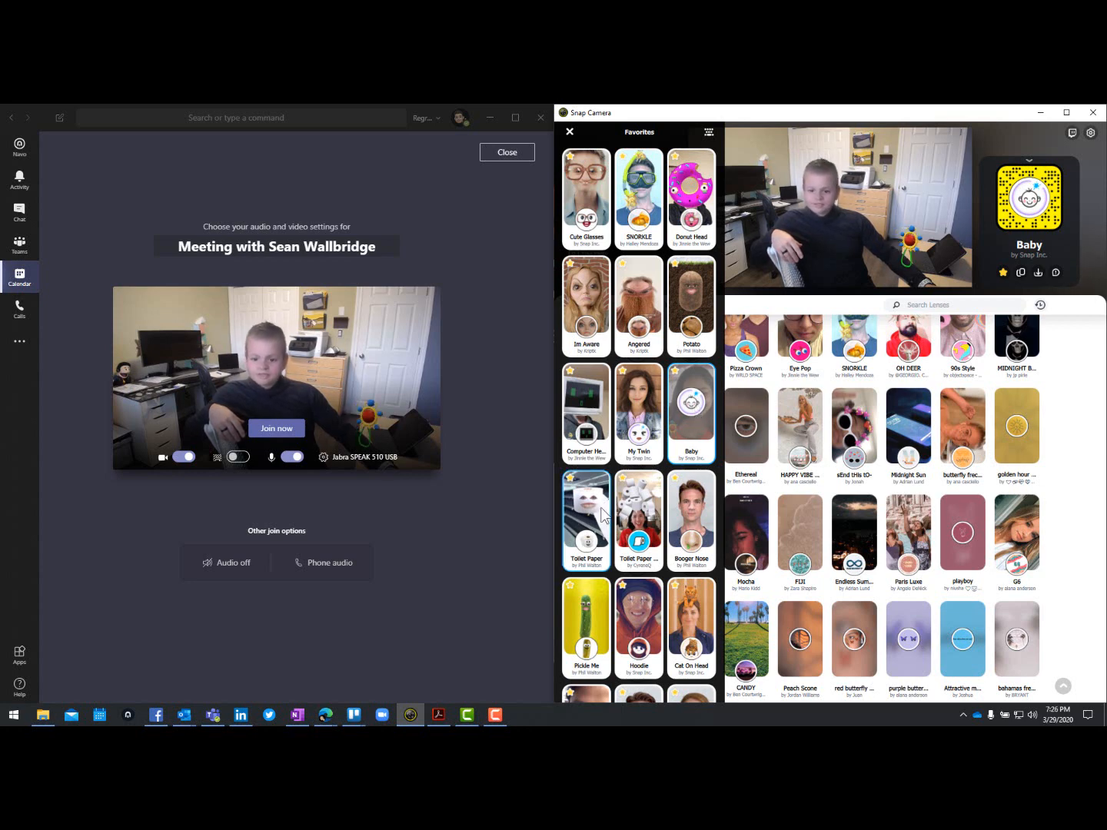
click(586, 504)
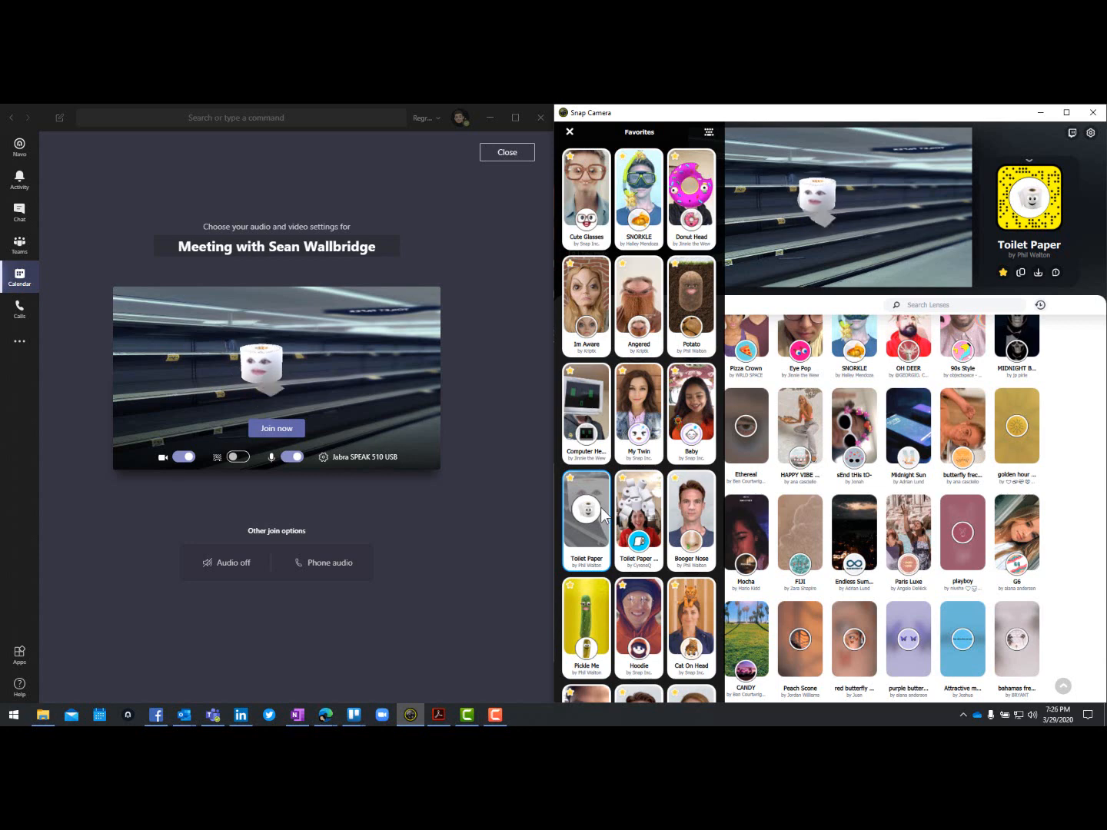
- Try the Hoodie and a celebrity face-swap lens, then settle on My Twin
scroll(down, 3)
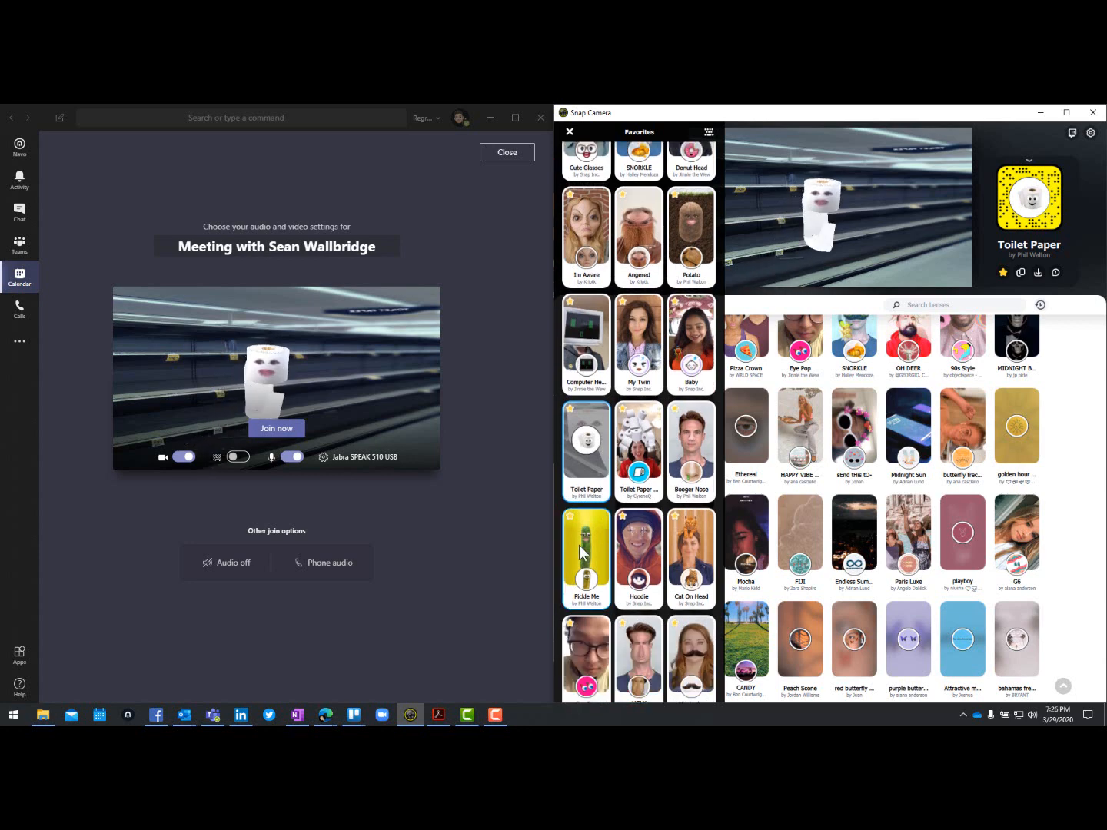
click(638, 545)
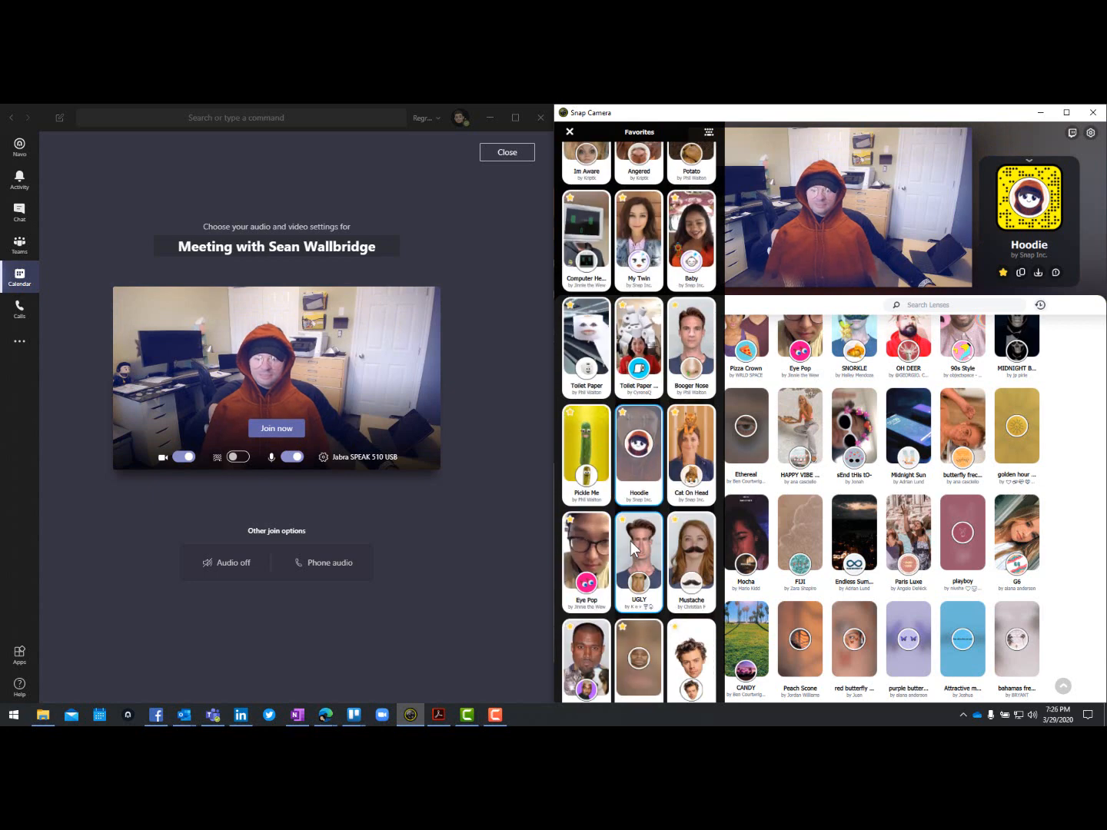
click(639, 561)
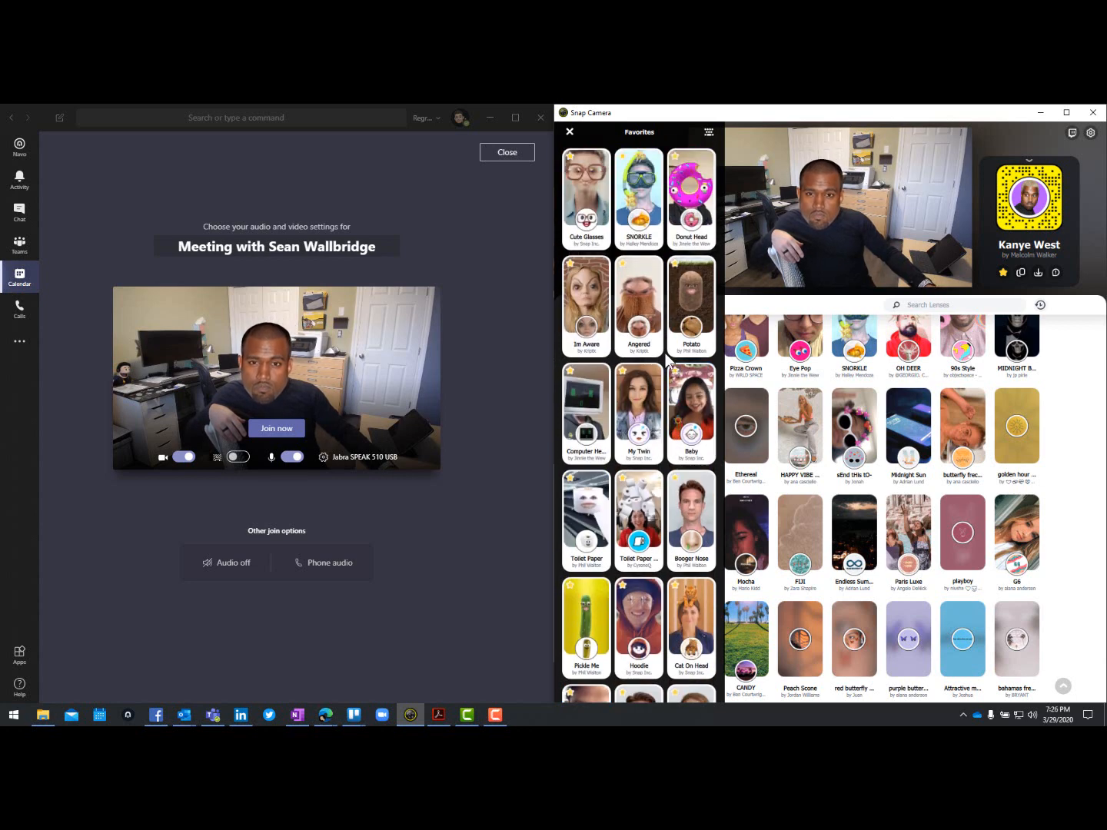
click(638, 407)
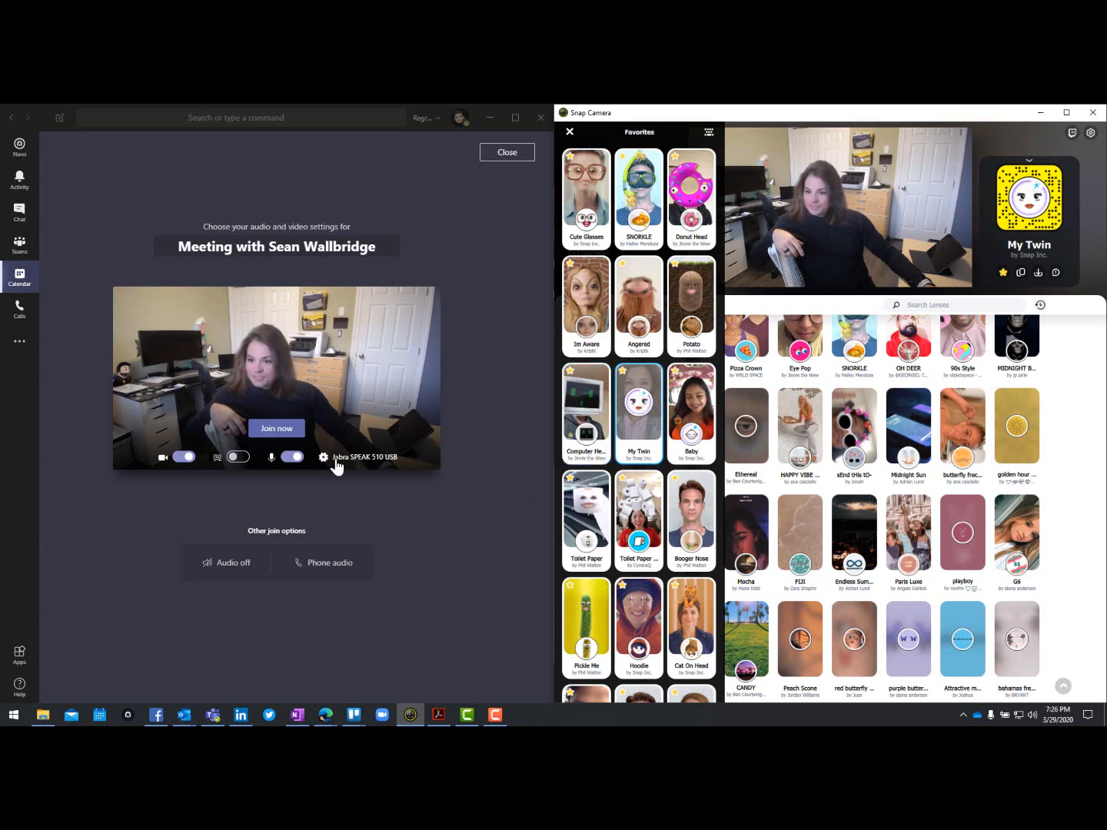
- Open Teams device settings and expand the Camera list to confirm Snap Camera
click(324, 457)
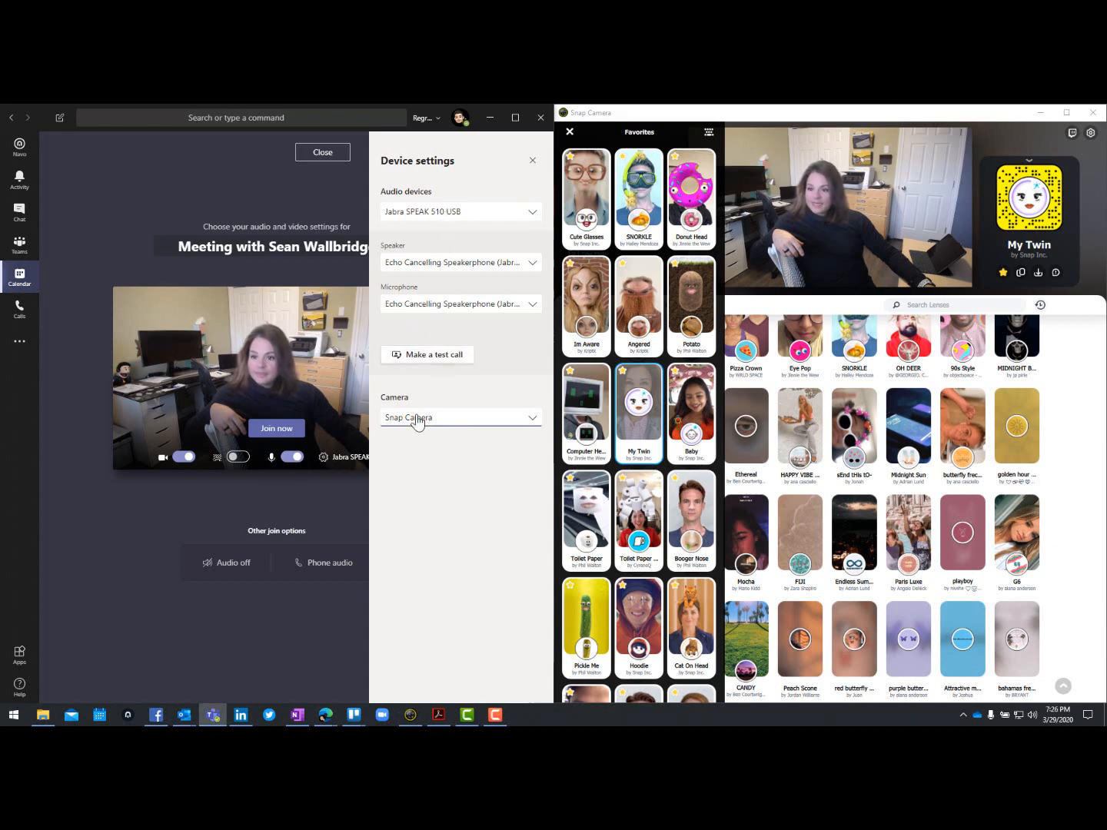
click(459, 417)
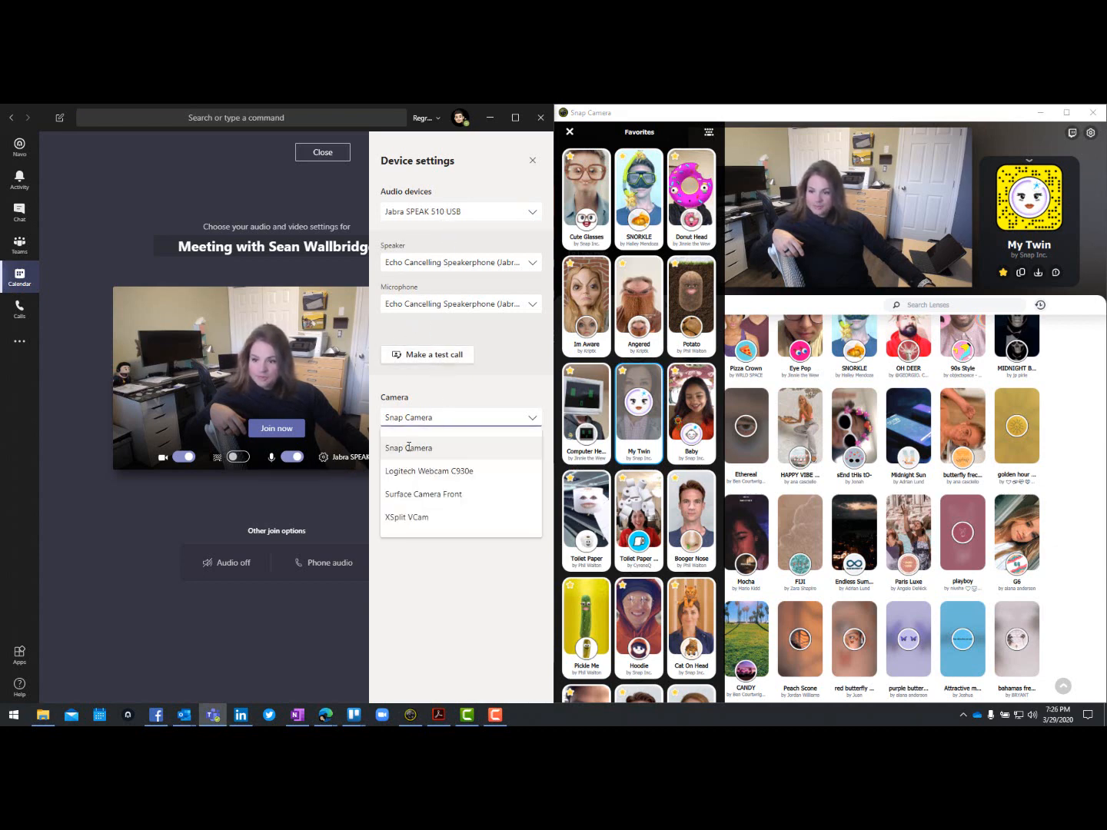